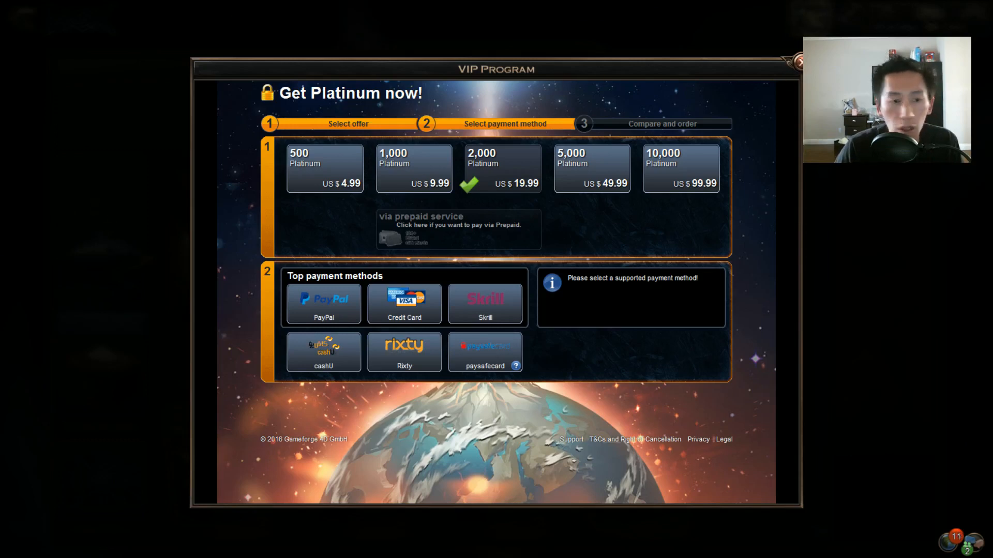
pyautogui.moveTo(118, 22)
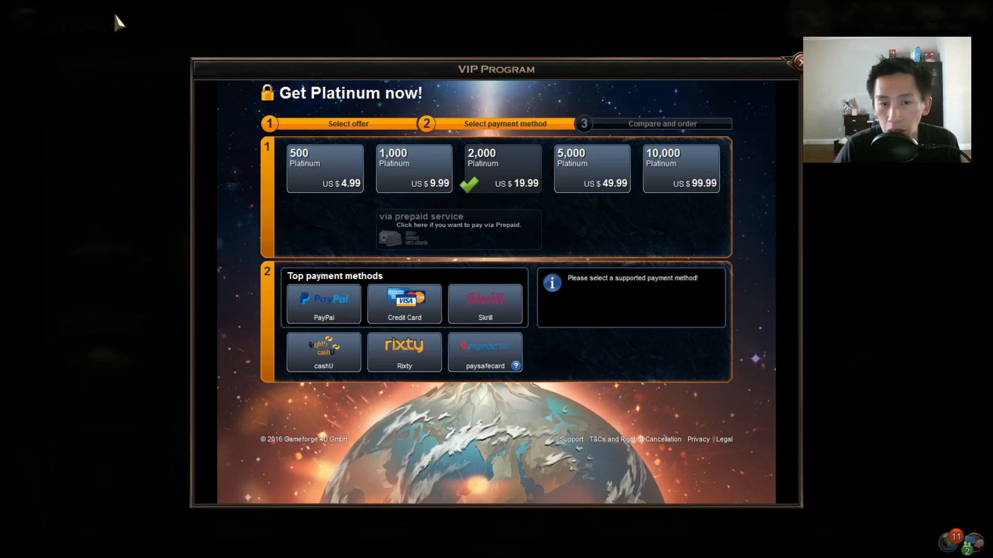
pyautogui.moveTo(572, 95)
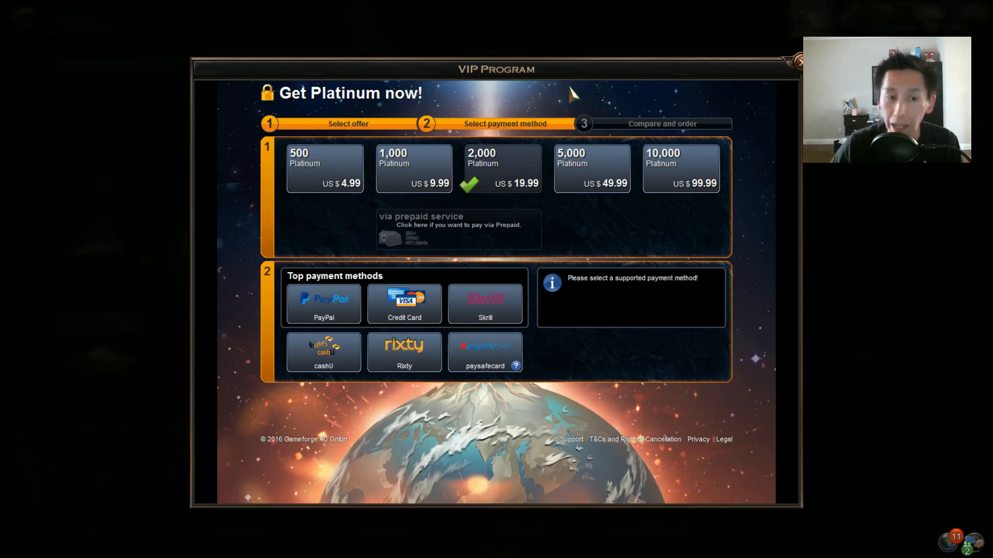
pyautogui.moveTo(562, 194)
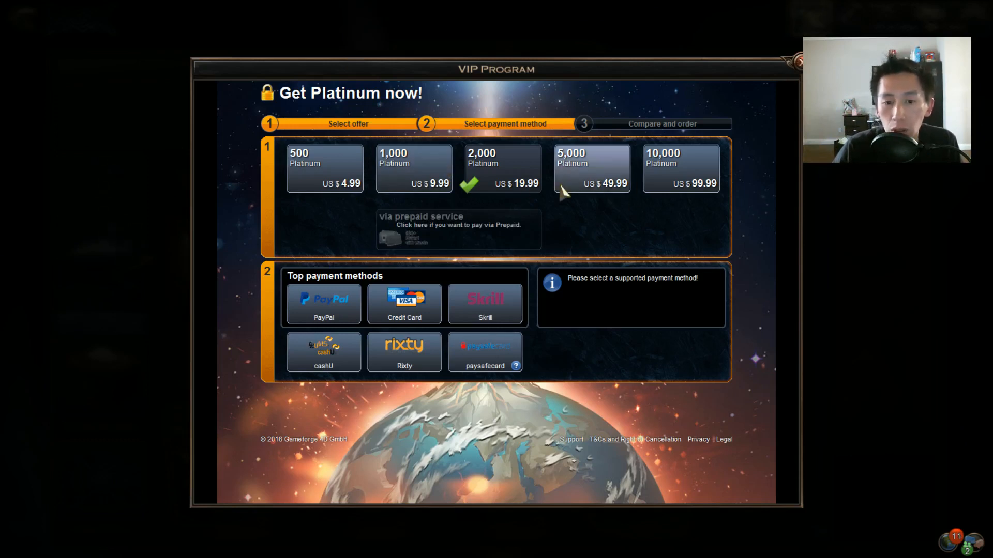
pyautogui.moveTo(419, 144)
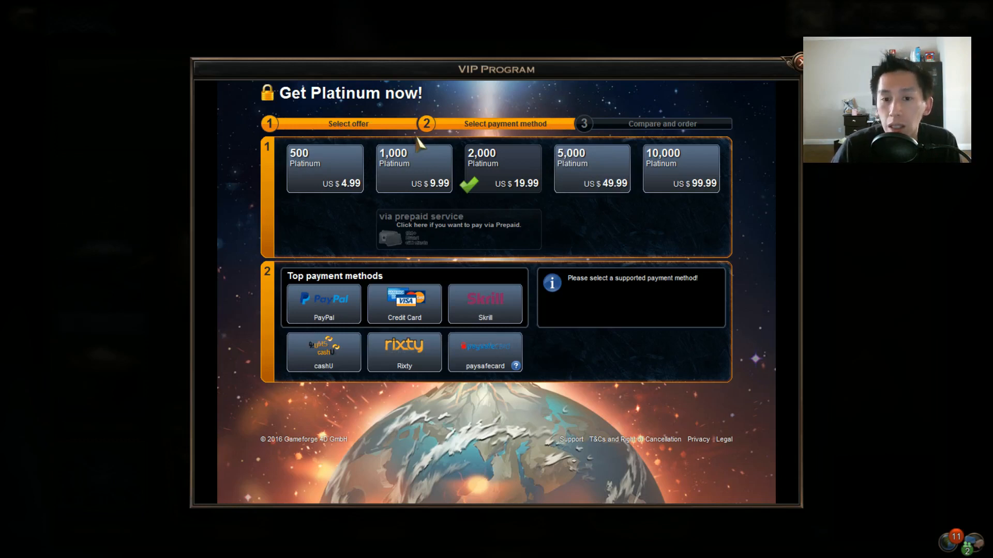
# Step: Compare Credit Card, Skrill and PayPal platinum prices, then close the purchase window
pyautogui.click(404, 304)
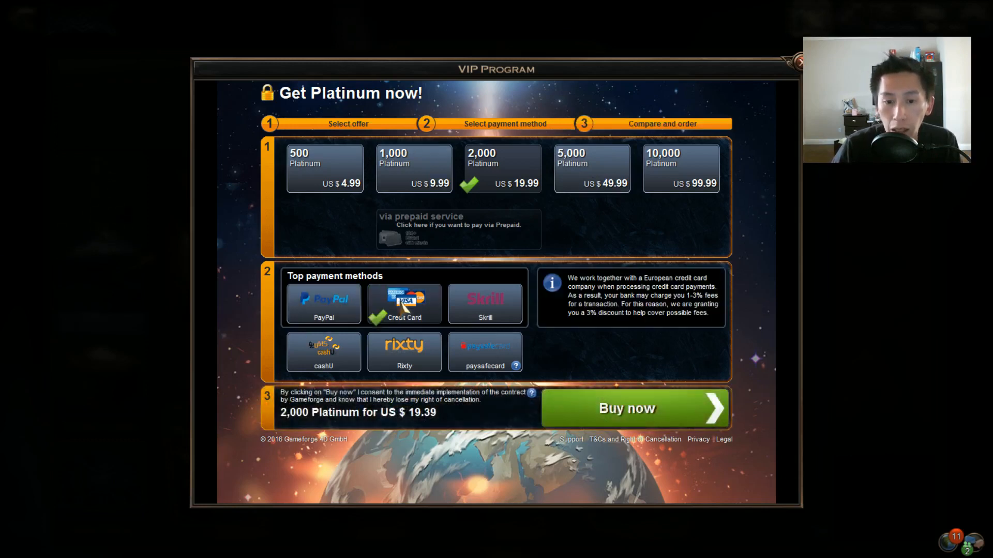
pyautogui.click(485, 352)
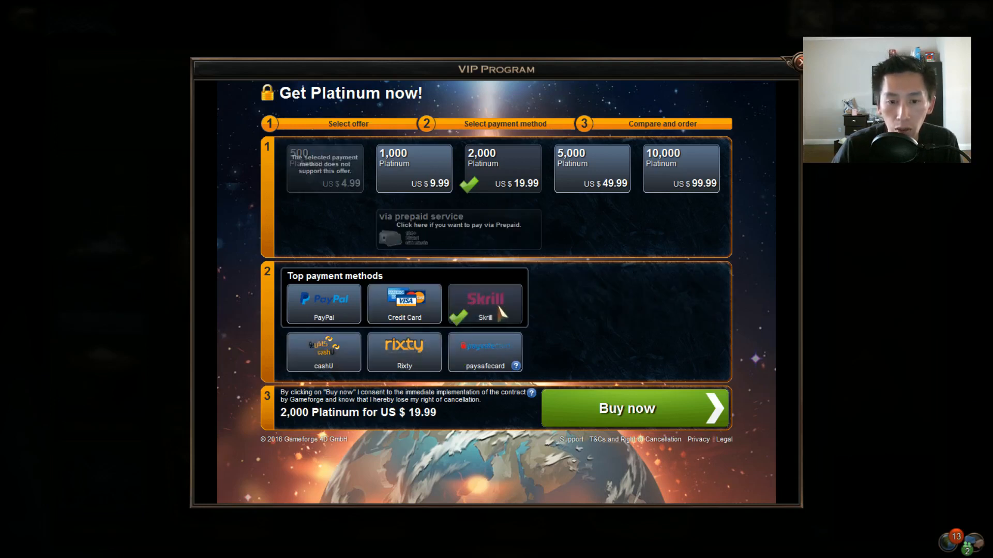
pyautogui.click(404, 304)
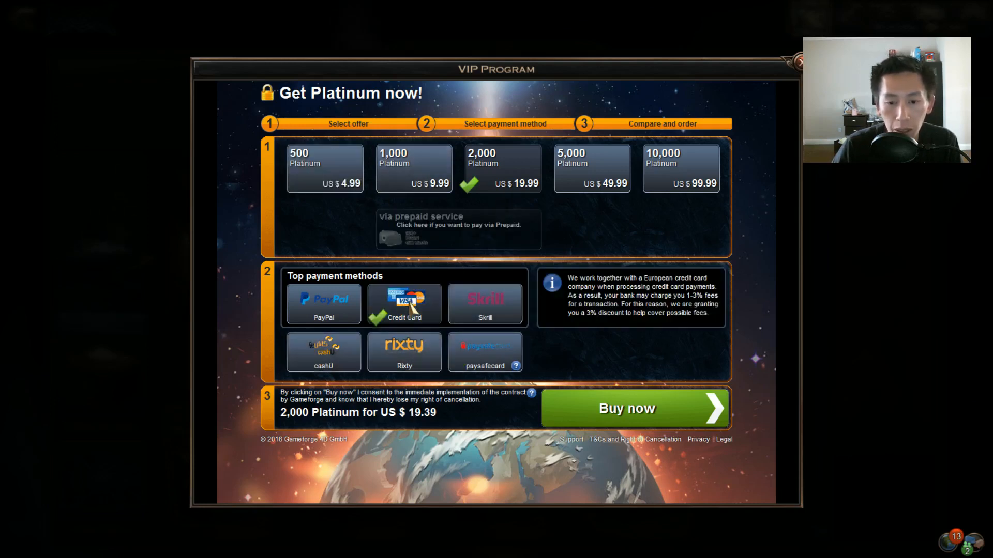
pyautogui.click(322, 304)
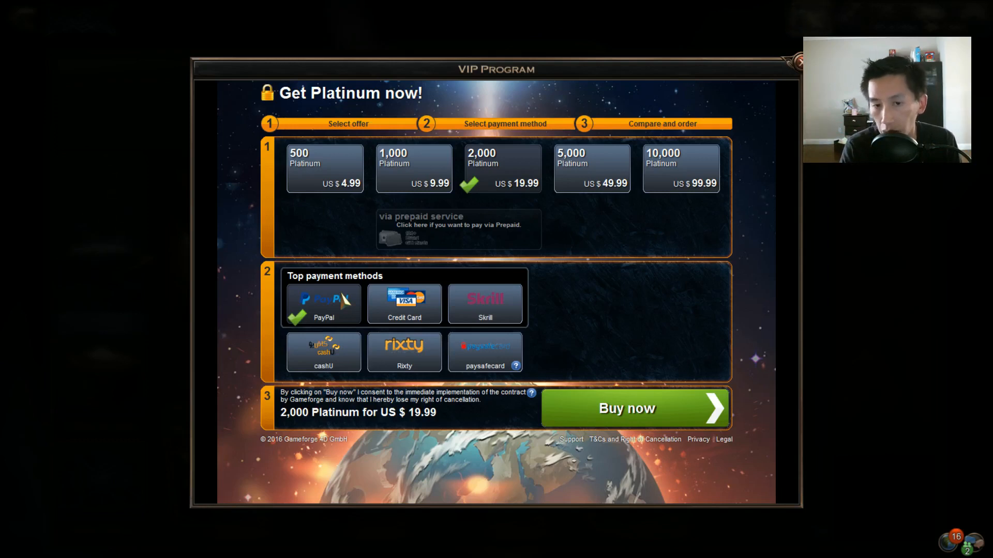
pyautogui.moveTo(782, 96)
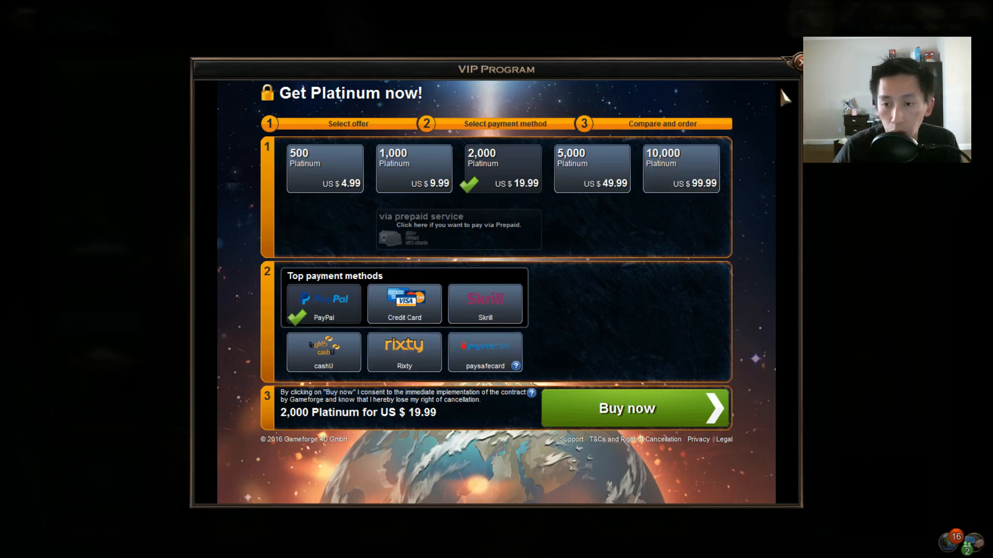
pyautogui.click(798, 61)
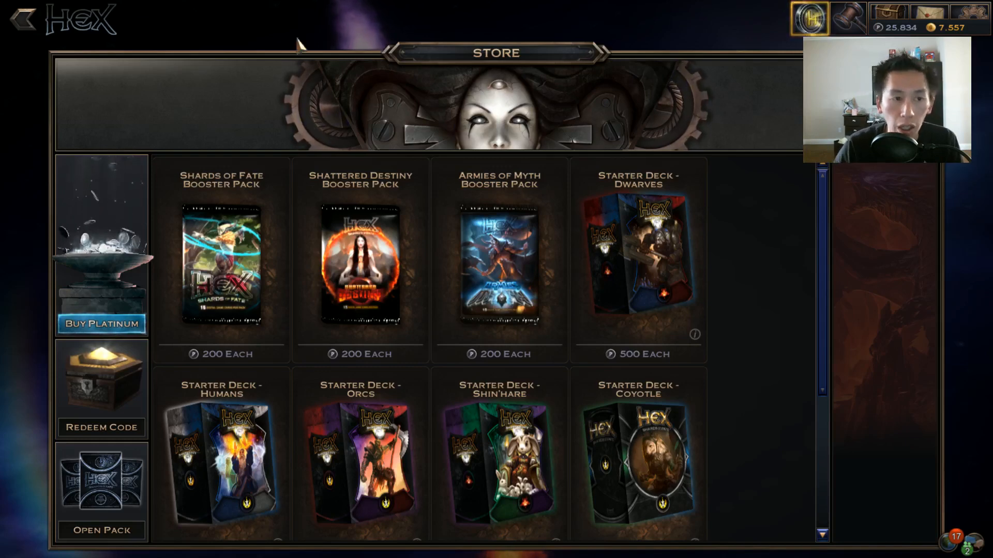
# Step: Leave the store and show the Tournaments list from the Battlegrounds menu
pyautogui.click(21, 19)
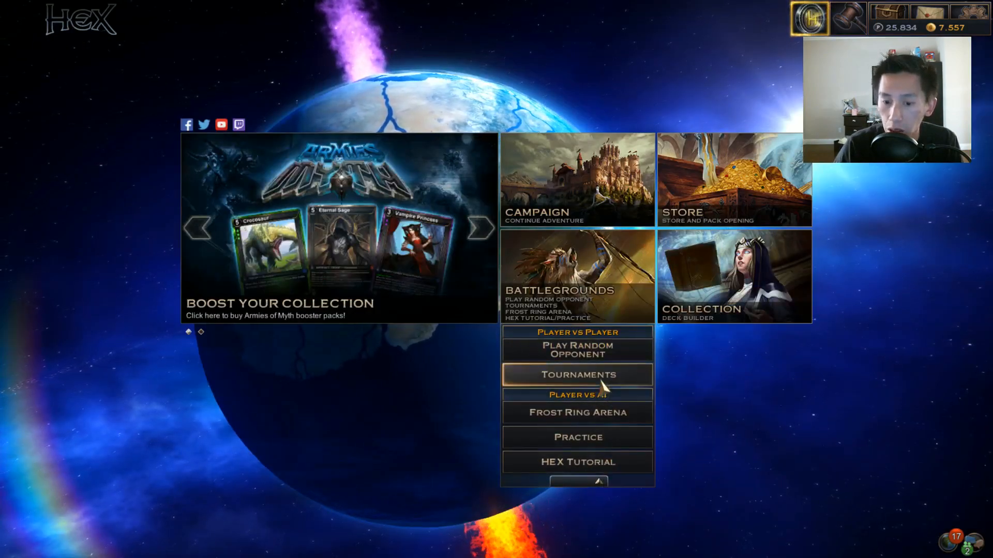
pyautogui.click(576, 375)
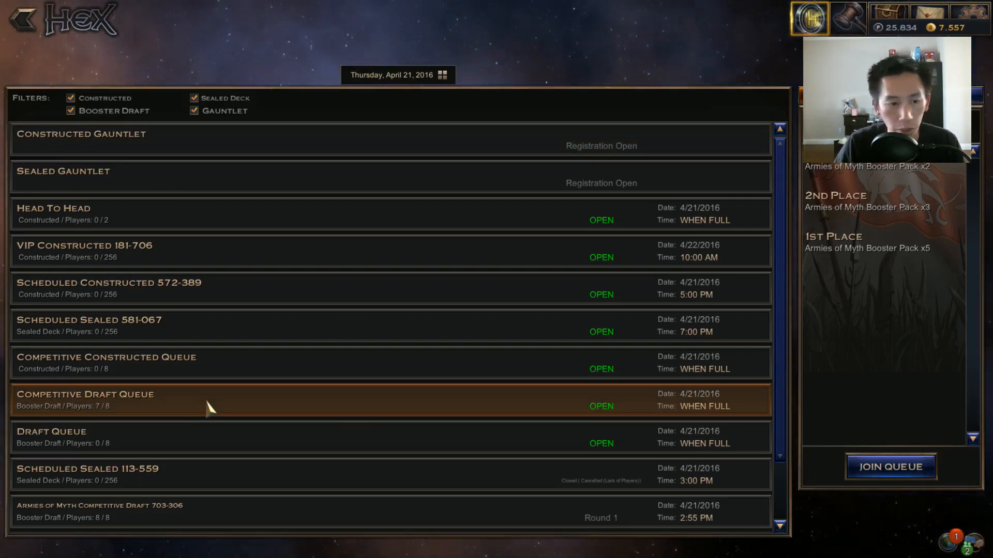
# Step: Join the Competitive Draft Queue with Armies of Myth Booster Pack x3 as entry
pyautogui.click(889, 467)
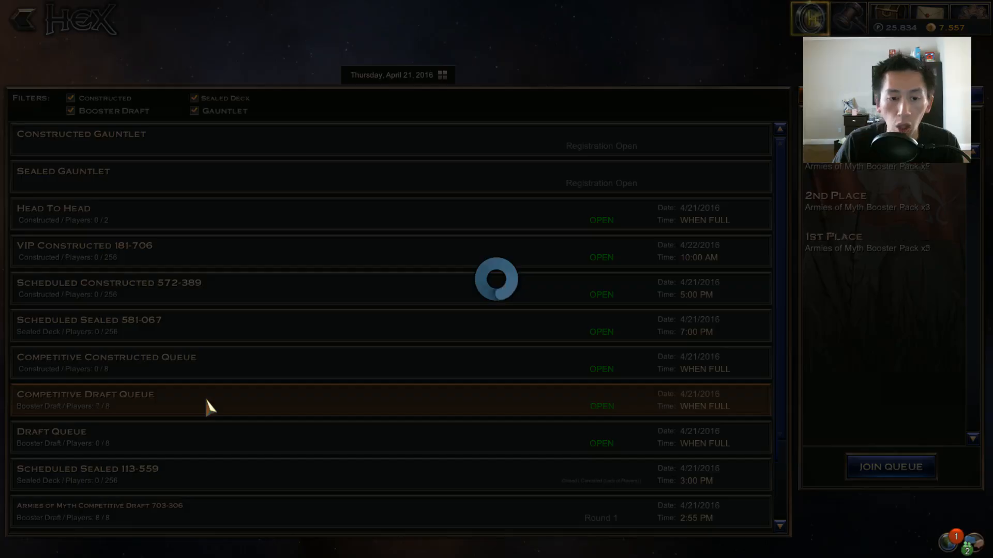
pyautogui.click(86, 394)
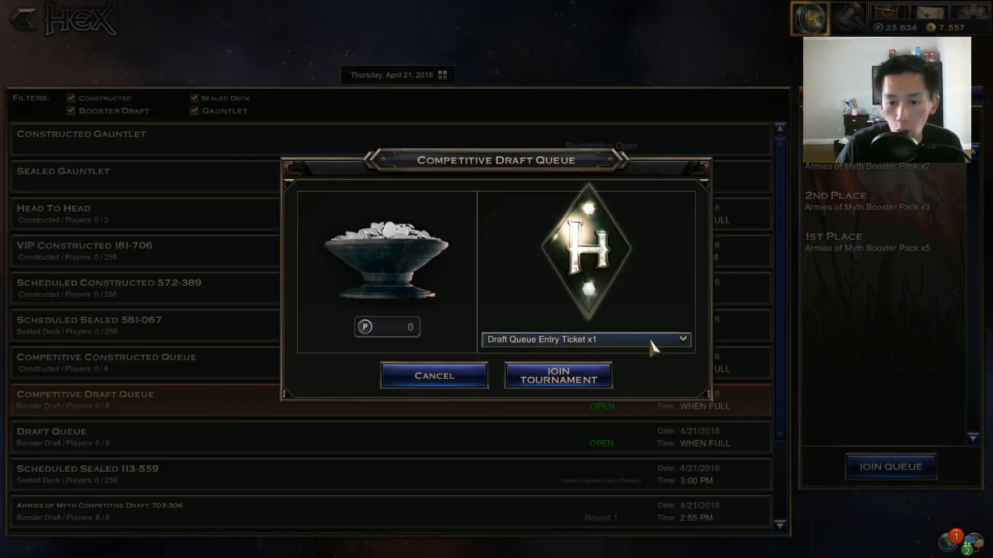
pyautogui.click(585, 339)
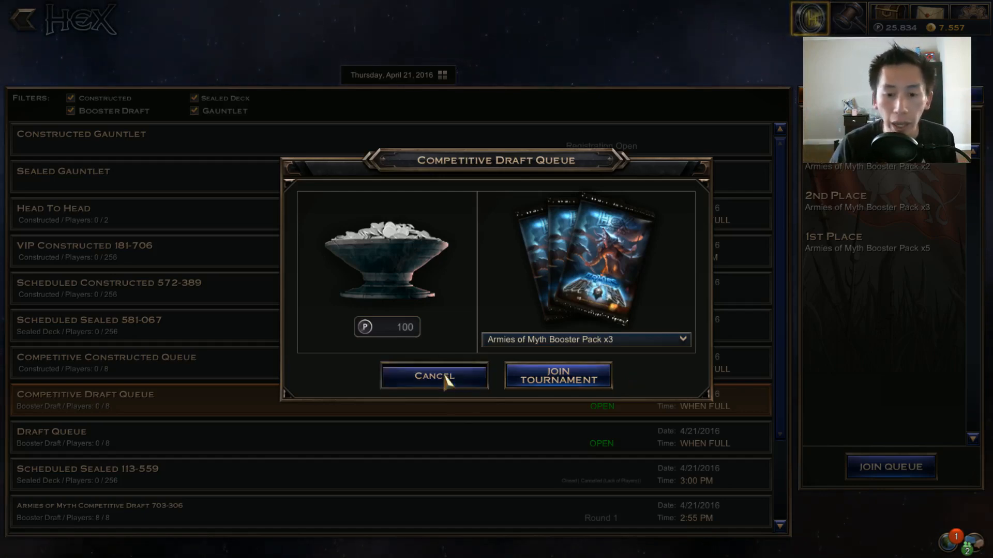
# Step: Cancel the Competitive Draft Queue entry, returning to the tournament list
pyautogui.click(435, 375)
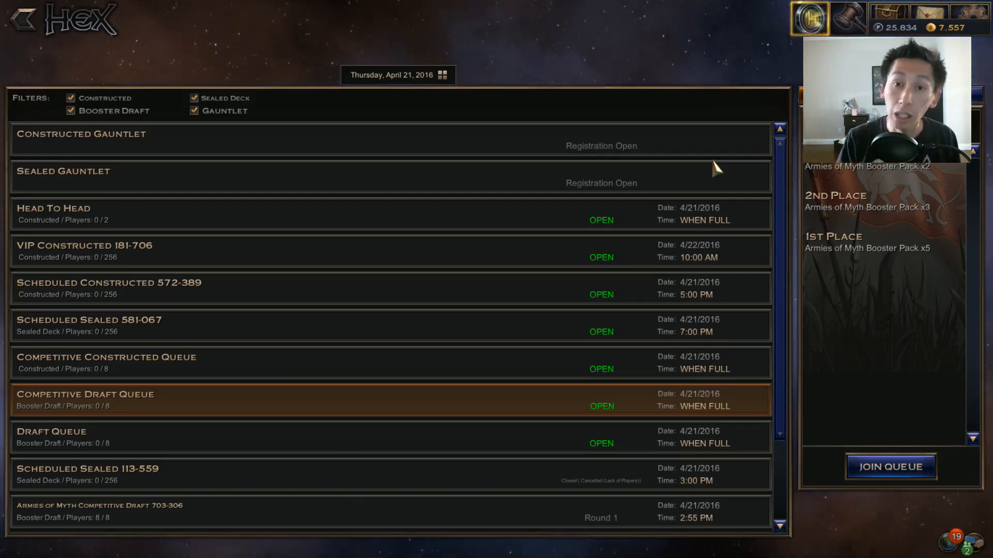
pyautogui.click(890, 466)
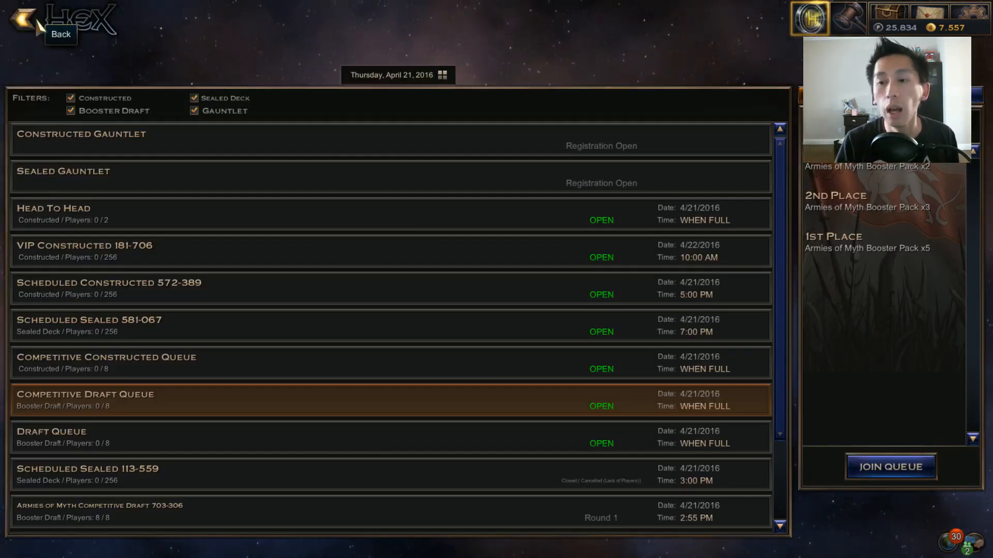
pyautogui.click(890, 466)
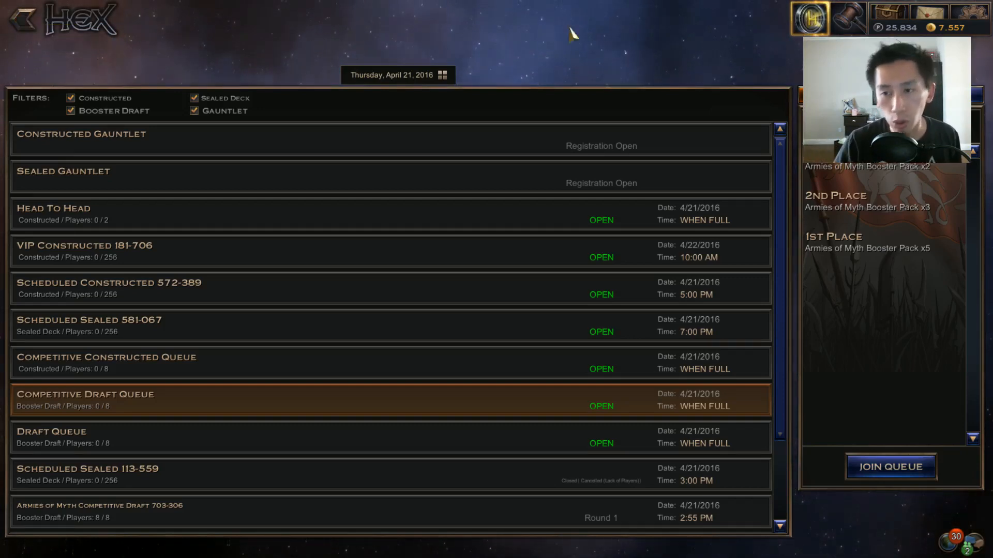
# Step: Browse Auction House Armies of Myth booster pack listings across several pages
pyautogui.click(848, 18)
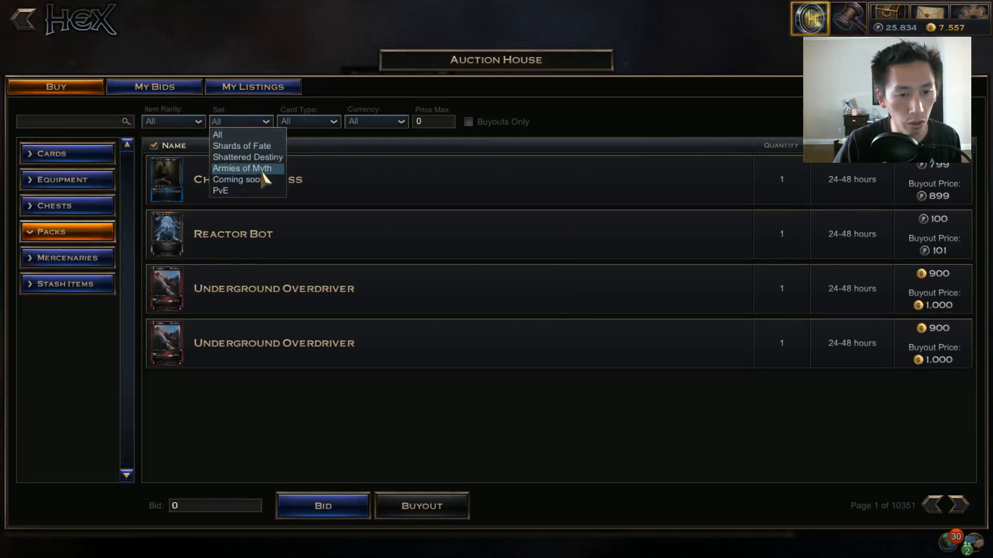
pyautogui.click(242, 169)
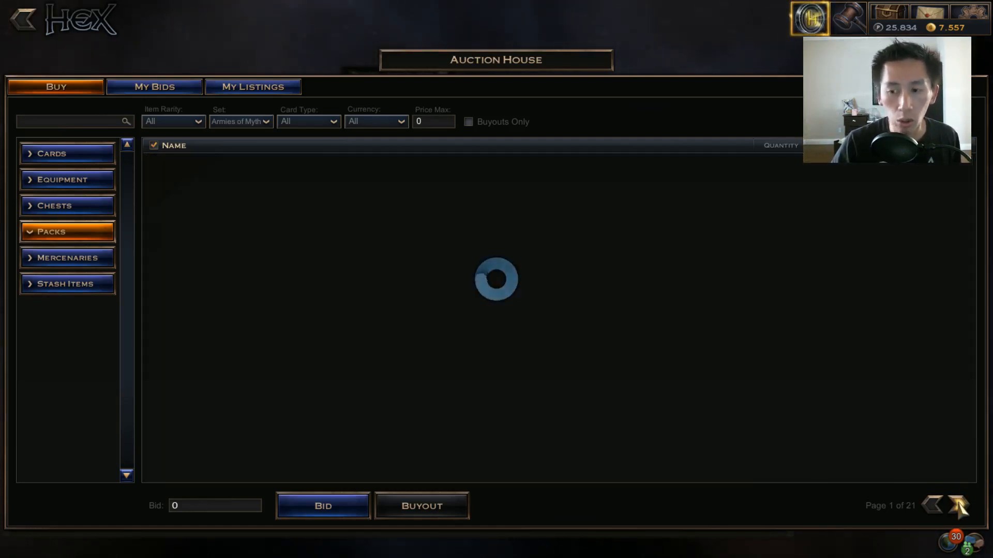
pyautogui.click(957, 505)
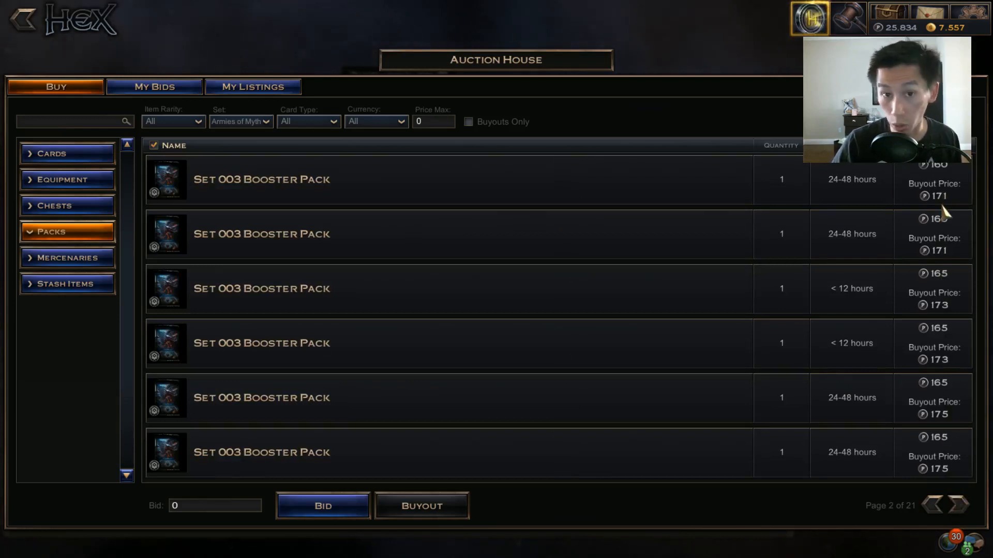
pyautogui.click(956, 505)
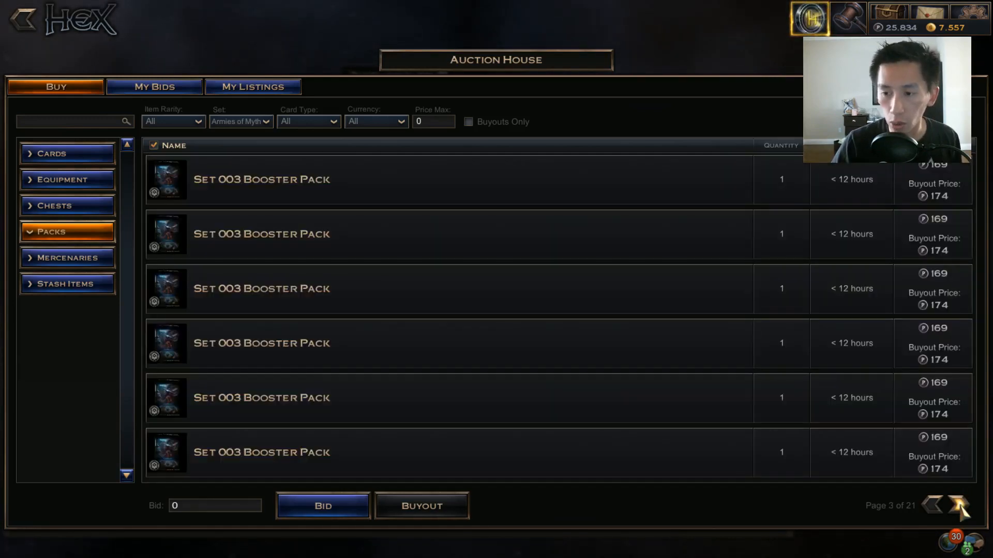
pyautogui.click(957, 506)
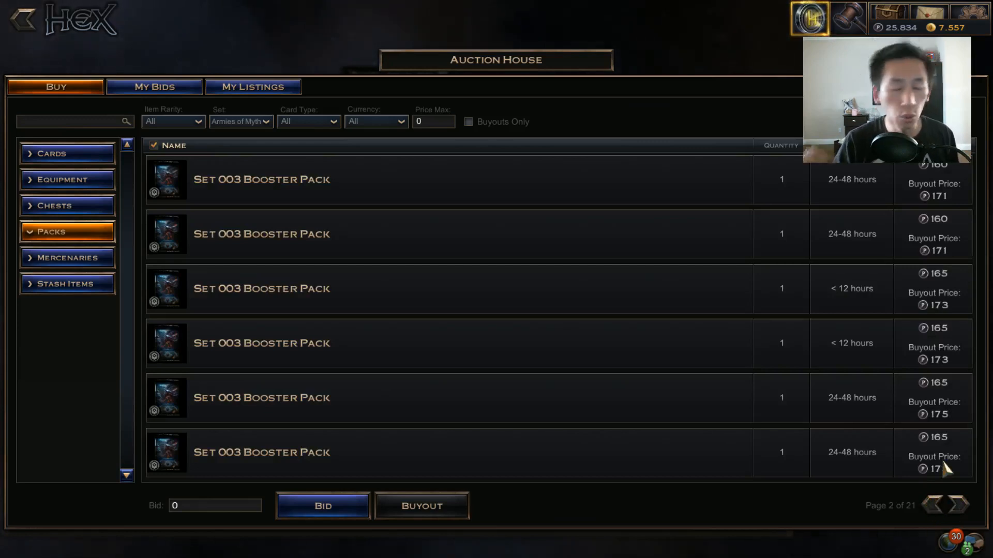
pyautogui.moveTo(943, 466)
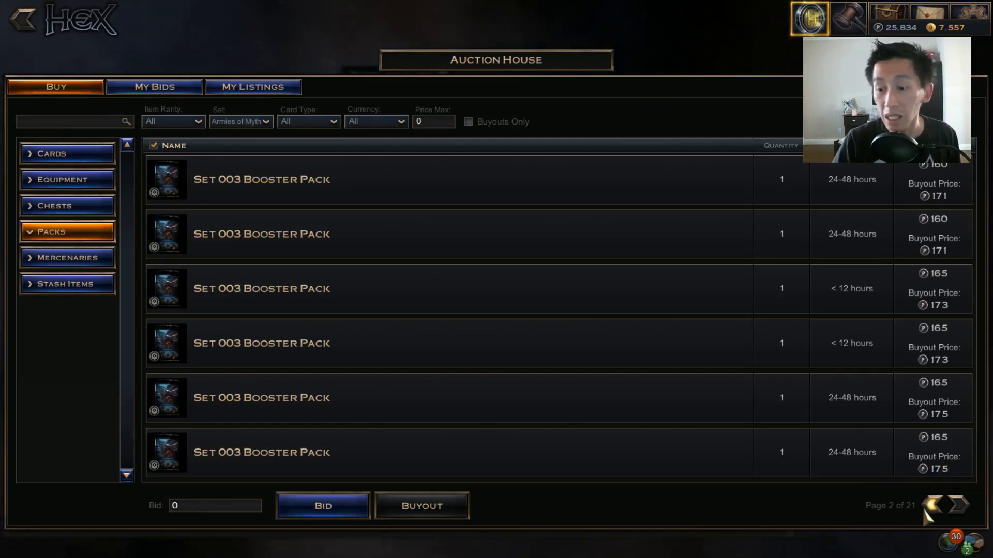
pyautogui.click(941, 505)
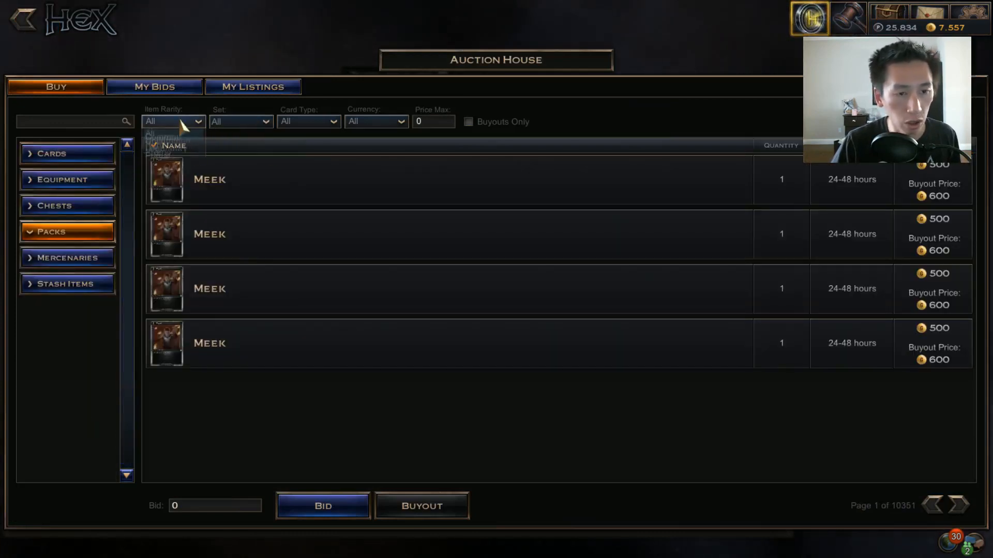
# Step: Filter auction listings to Primal rarity for Armies of Myth, then the Shards of Fate set
pyautogui.click(172, 121)
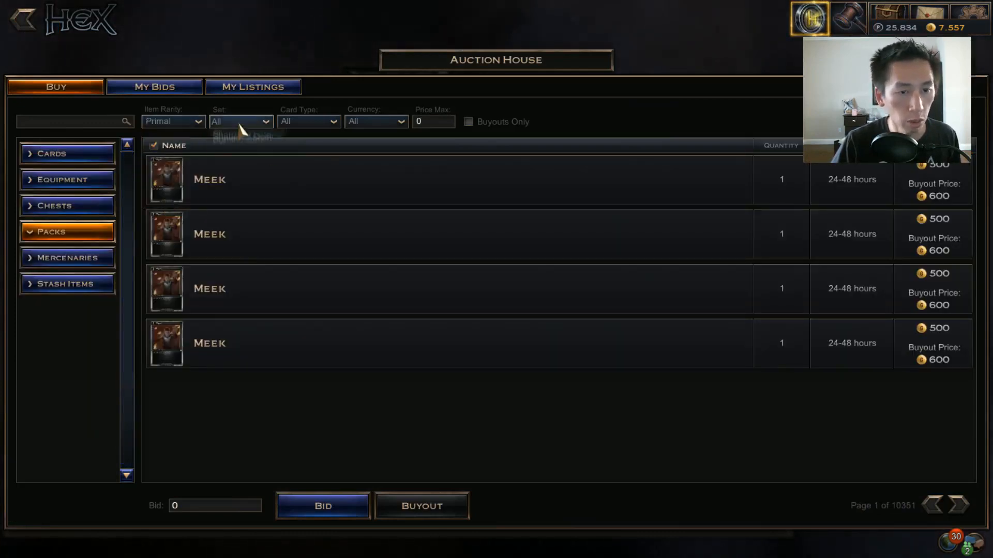
pyautogui.click(239, 121)
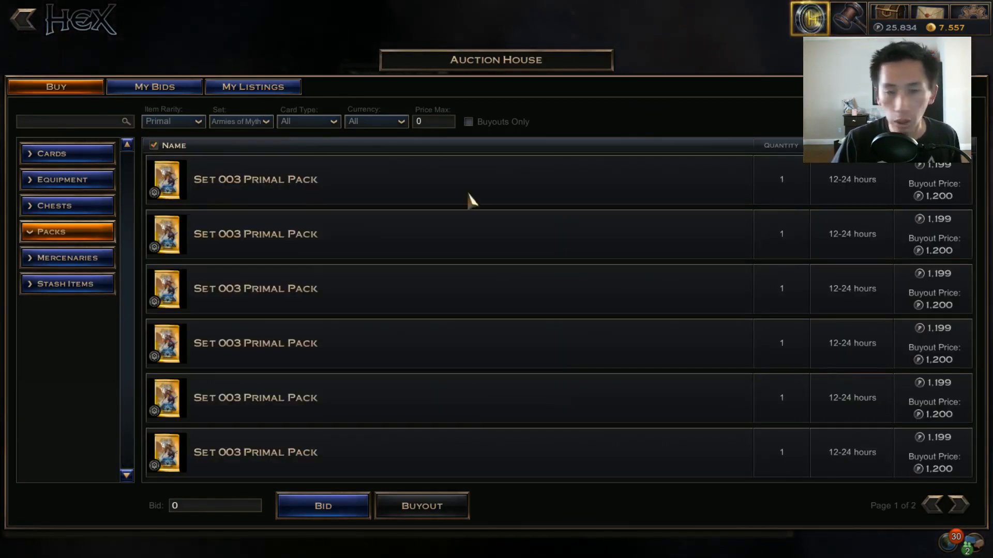
pyautogui.moveTo(946, 220)
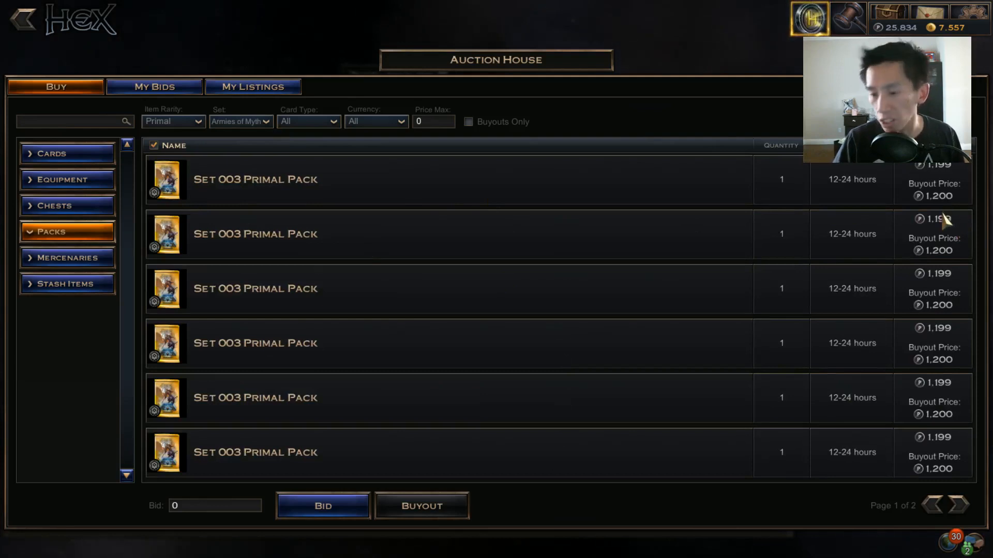
pyautogui.click(241, 121)
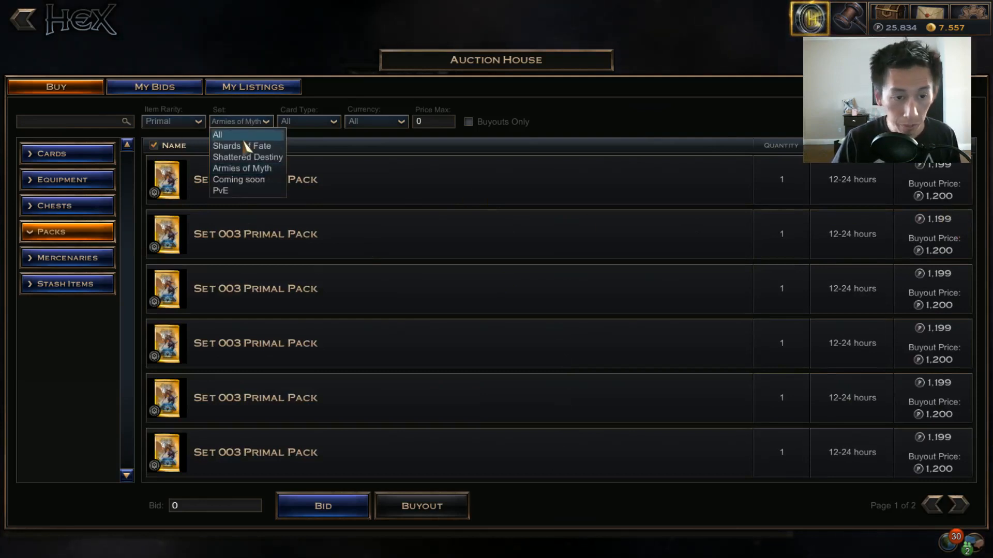
pyautogui.click(217, 135)
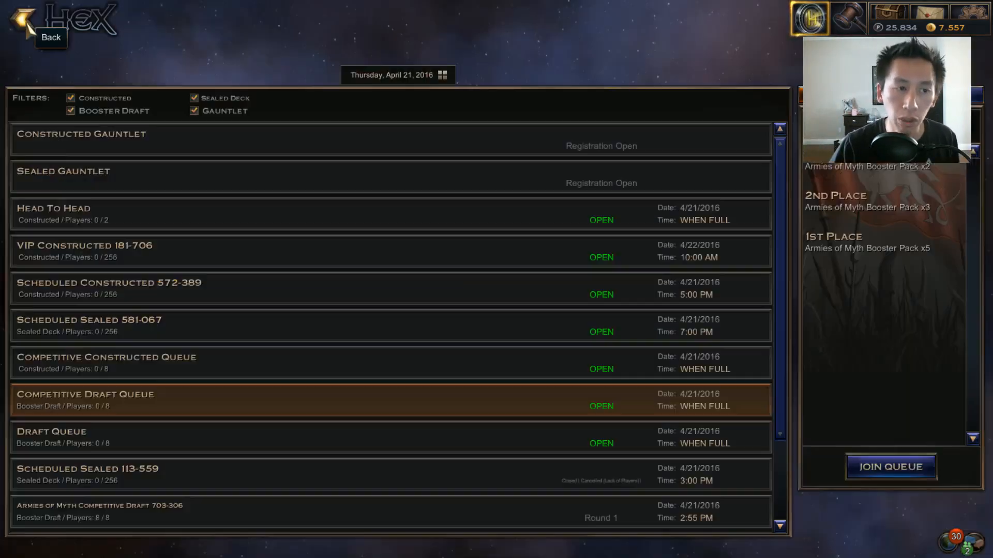
# Step: Return to the PvE campaign and choose the level 9 champion Drenth
pyautogui.click(51, 37)
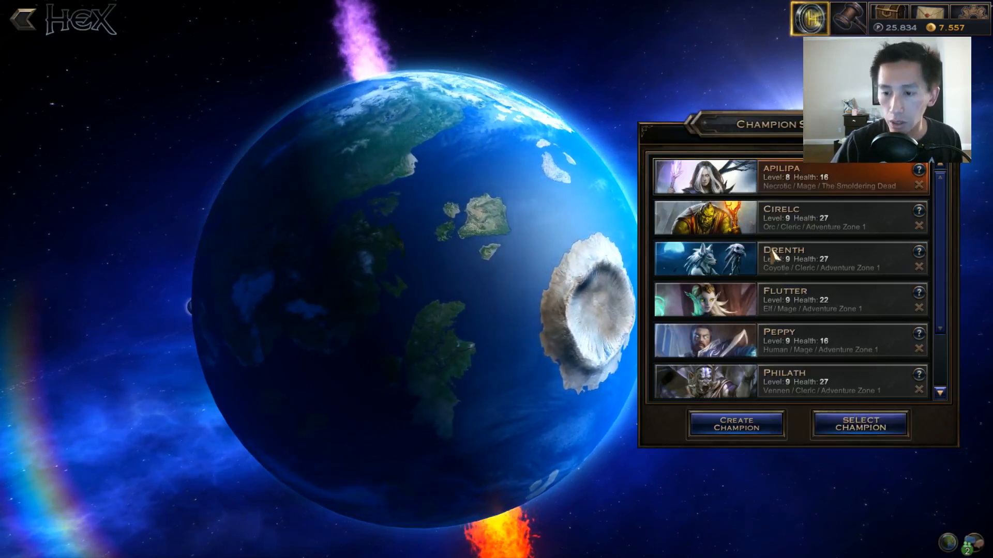
pyautogui.click(859, 424)
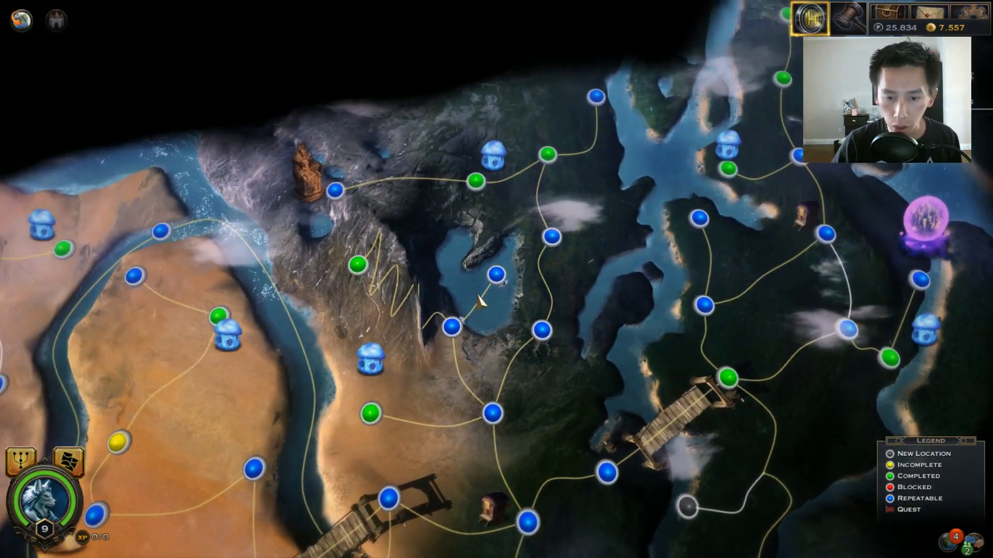
# Step: View the Lake Wyalusing location, then show Drenth's collection in the Card Manager
pyautogui.click(495, 275)
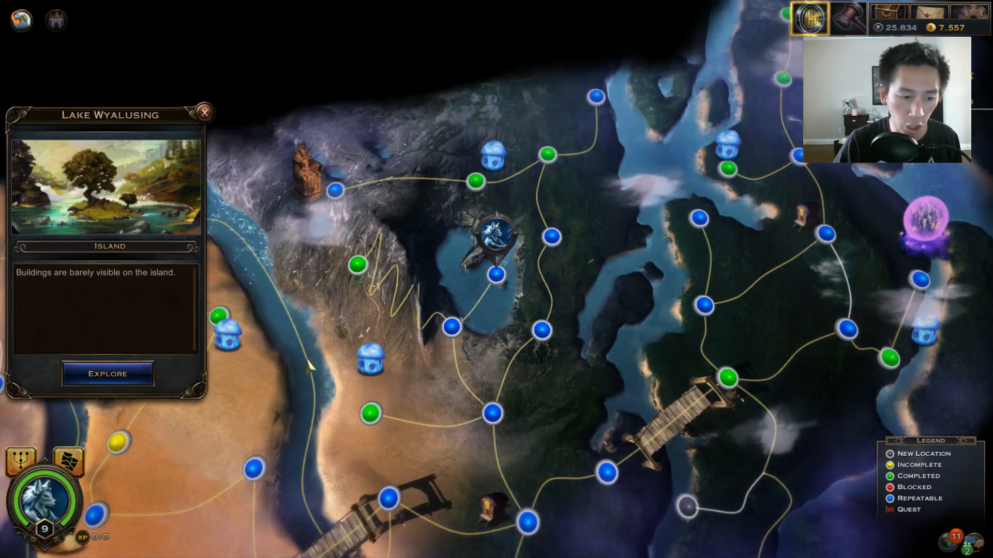
pyautogui.moveTo(69, 458)
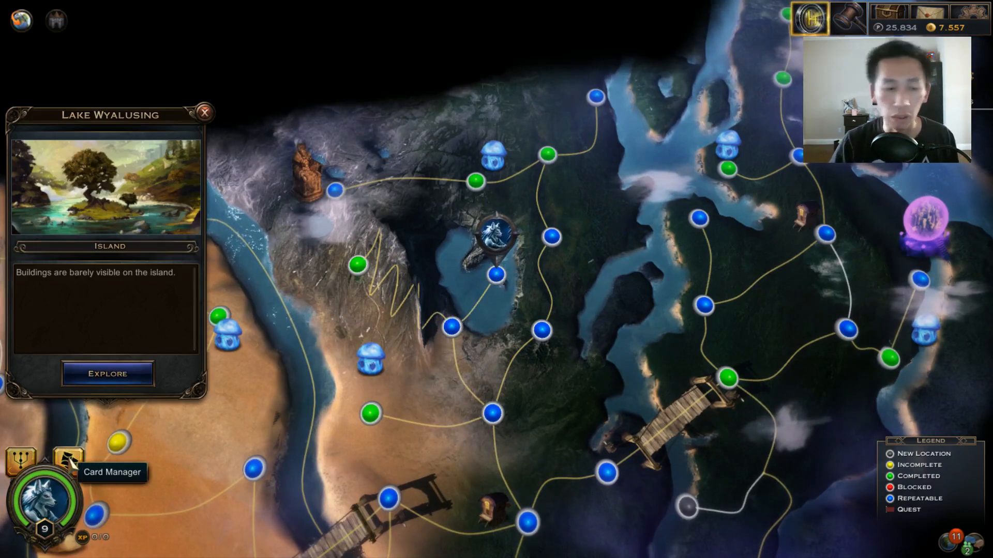
pyautogui.click(61, 461)
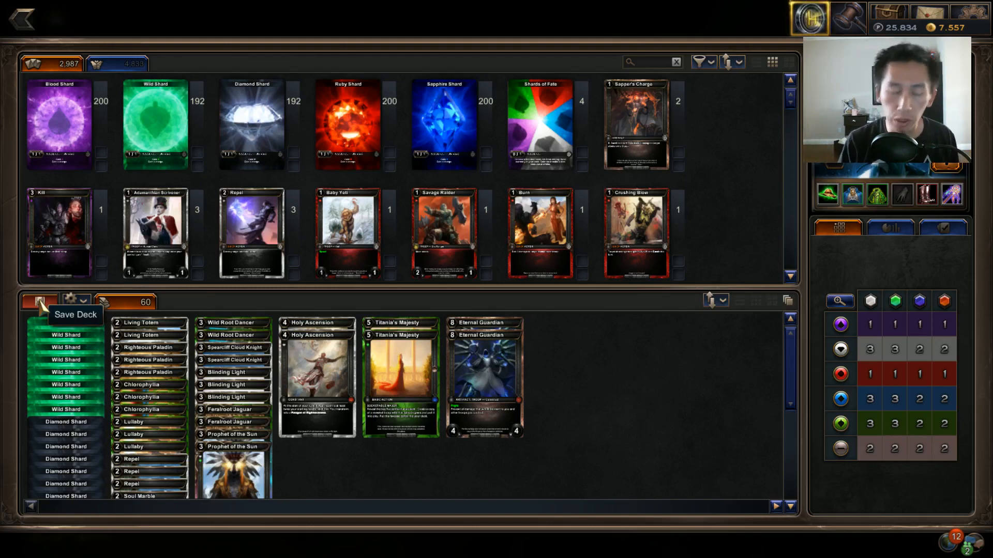
# Step: Save the deck and preview the Uzume, Grand Concubunny Sleeve in Select Sleeve
pyautogui.click(38, 301)
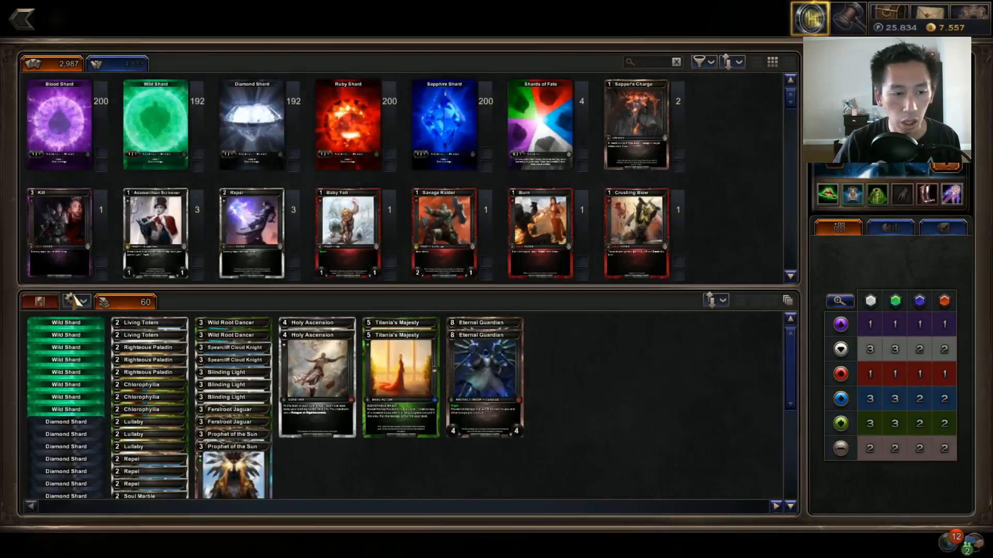
pyautogui.click(76, 301)
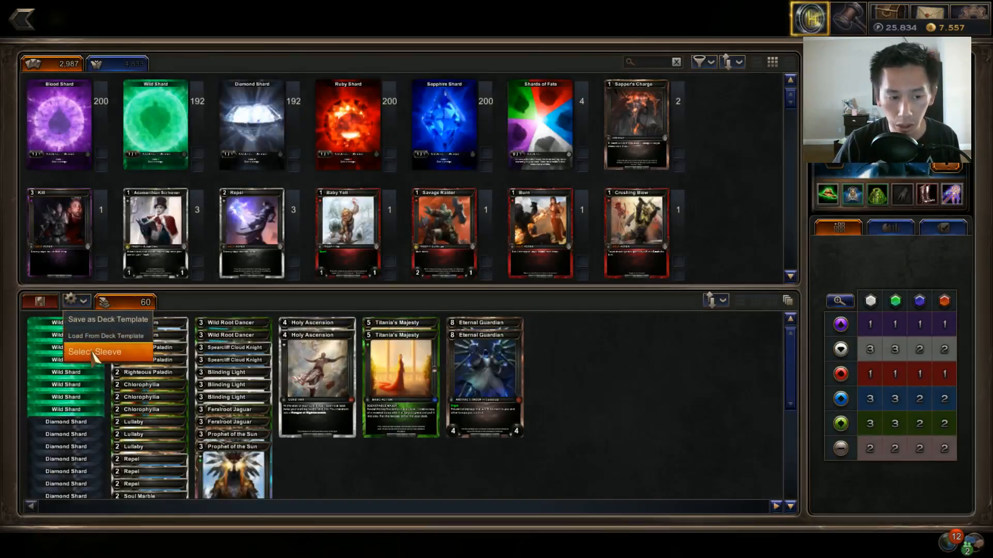
pyautogui.click(97, 351)
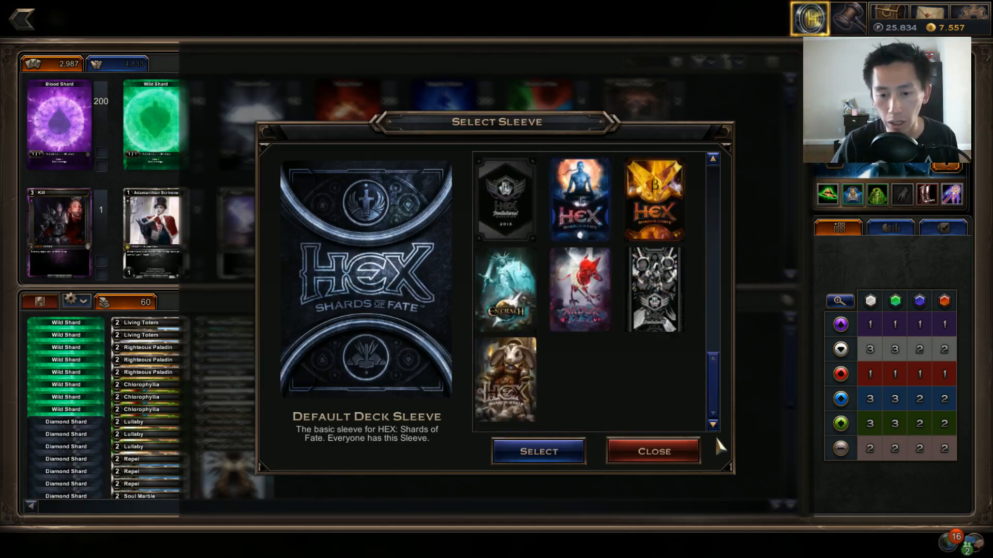
pyautogui.click(504, 380)
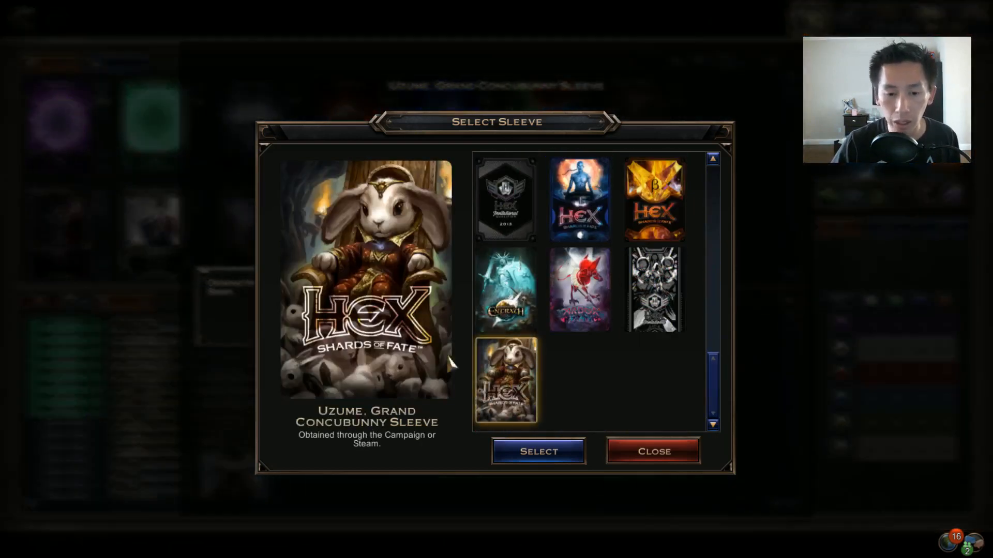